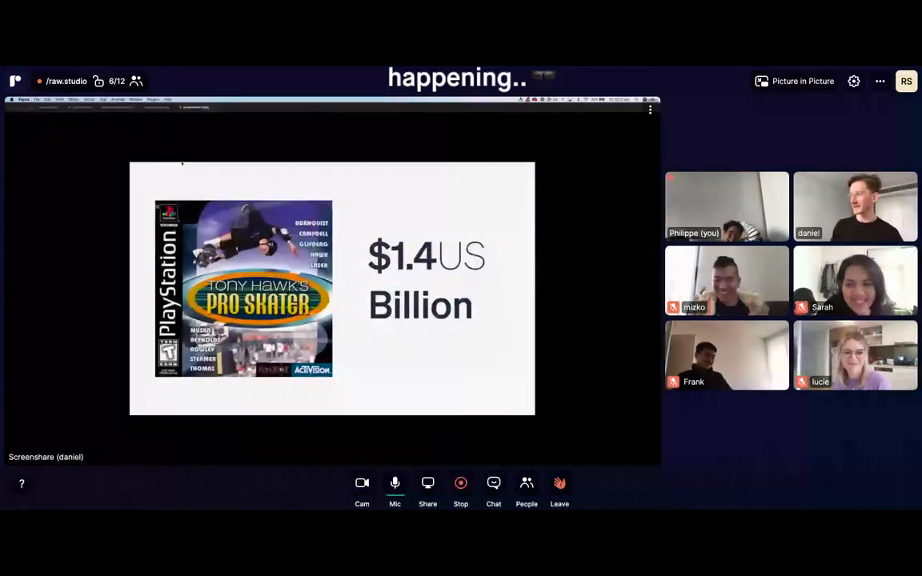
Mute the local microphone from the bottom toolbar during Daniel's screenshare.
{"action": "left_click", "coordinate": [395, 482]}
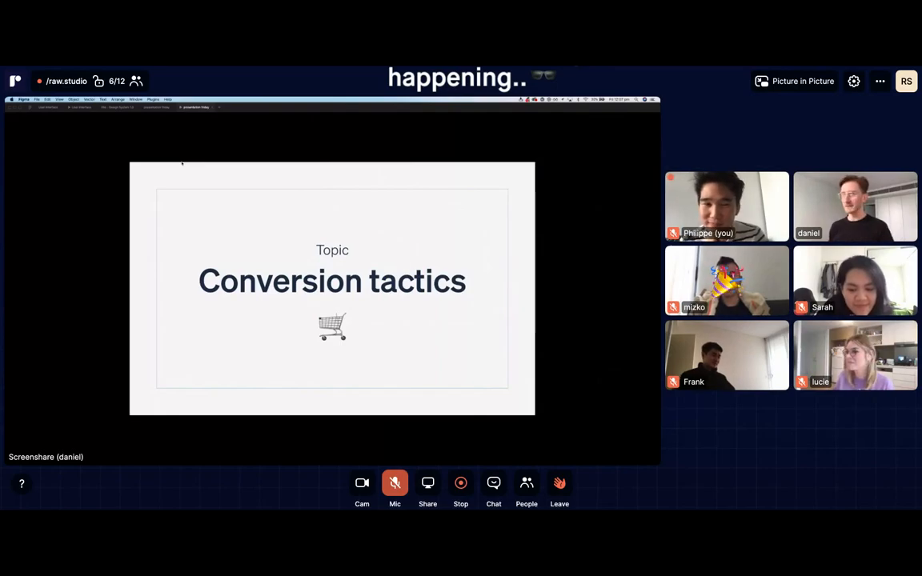
Send an emoji reaction to the call from the reactions popup.
{"action": "left_click", "coordinate": [494, 483]}
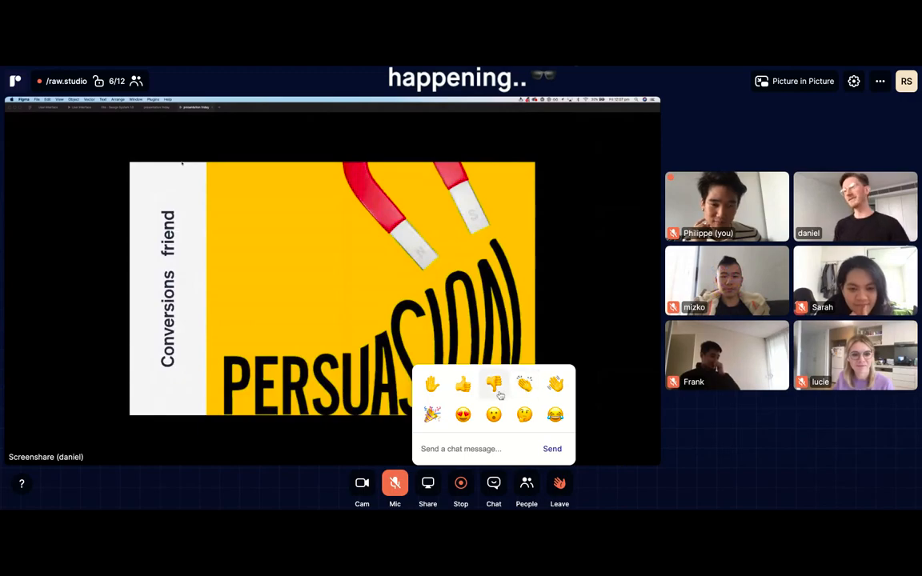
{"action": "left_click", "coordinate": [463, 384]}
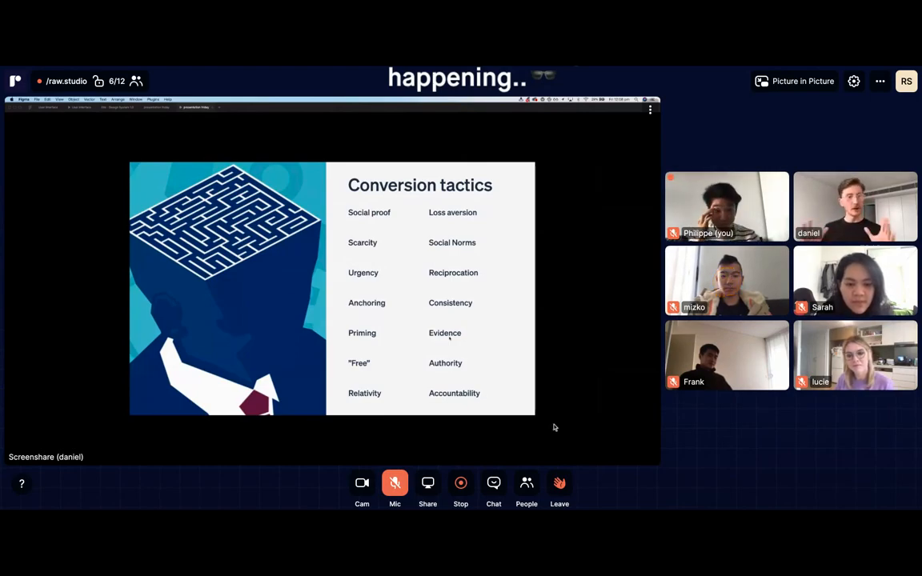
{"action": "mouse_move", "coordinate": [547, 446]}
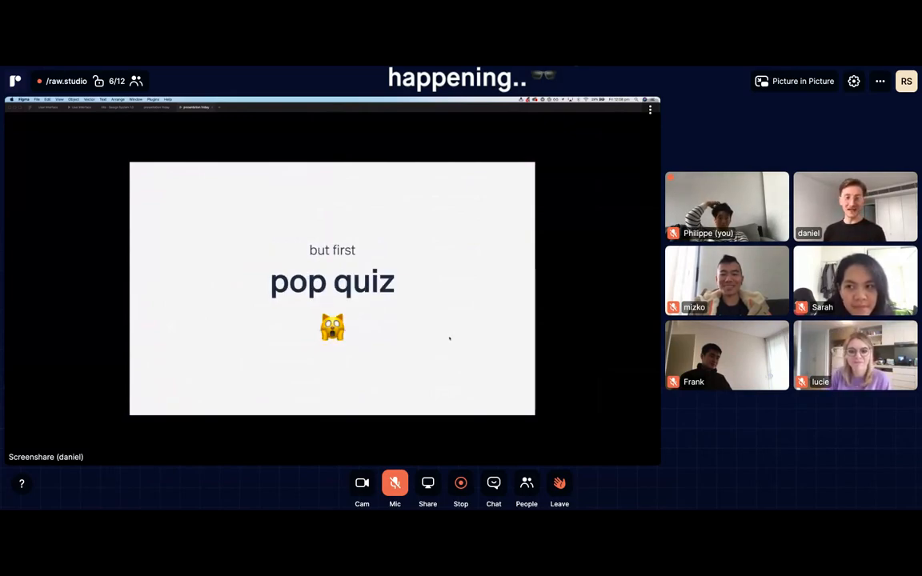
{"action": "mouse_move", "coordinate": [416, 470]}
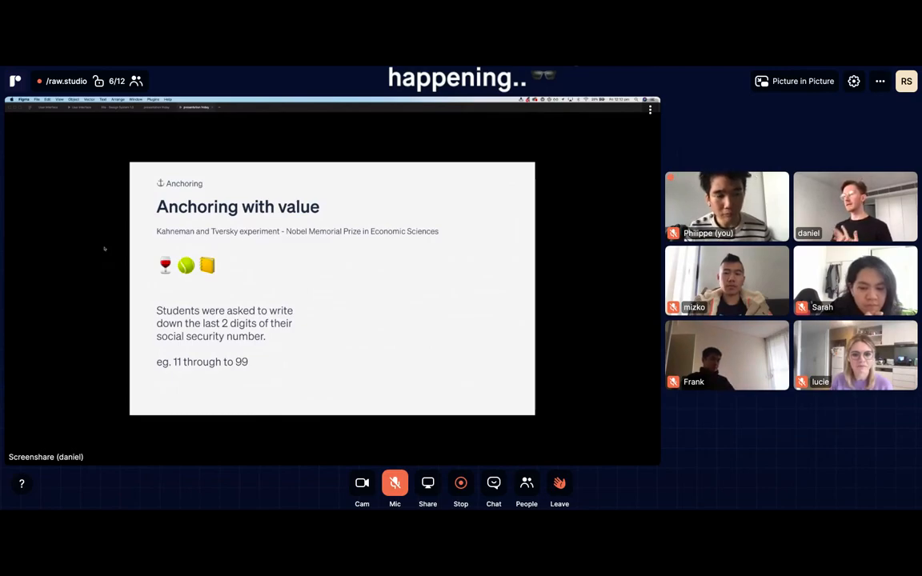
{"action": "mouse_move", "coordinate": [105, 251]}
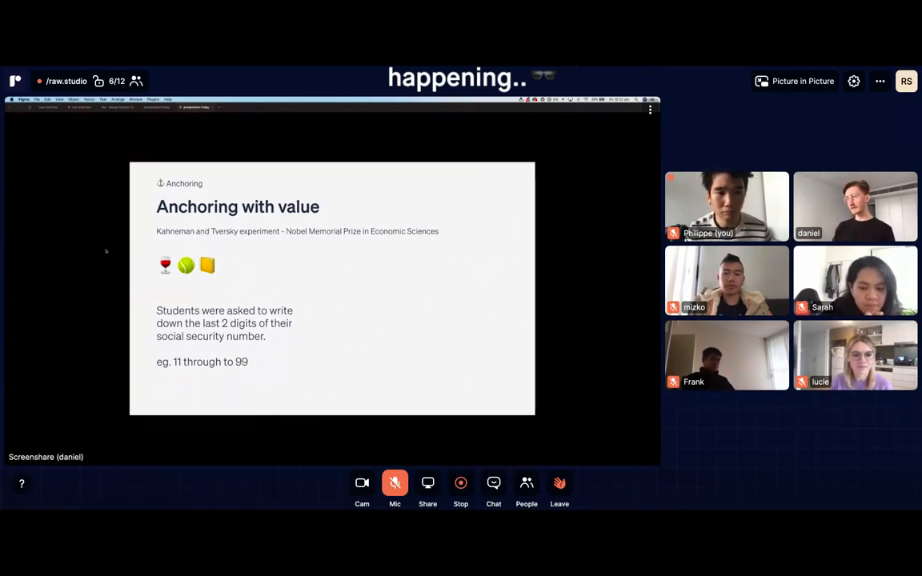